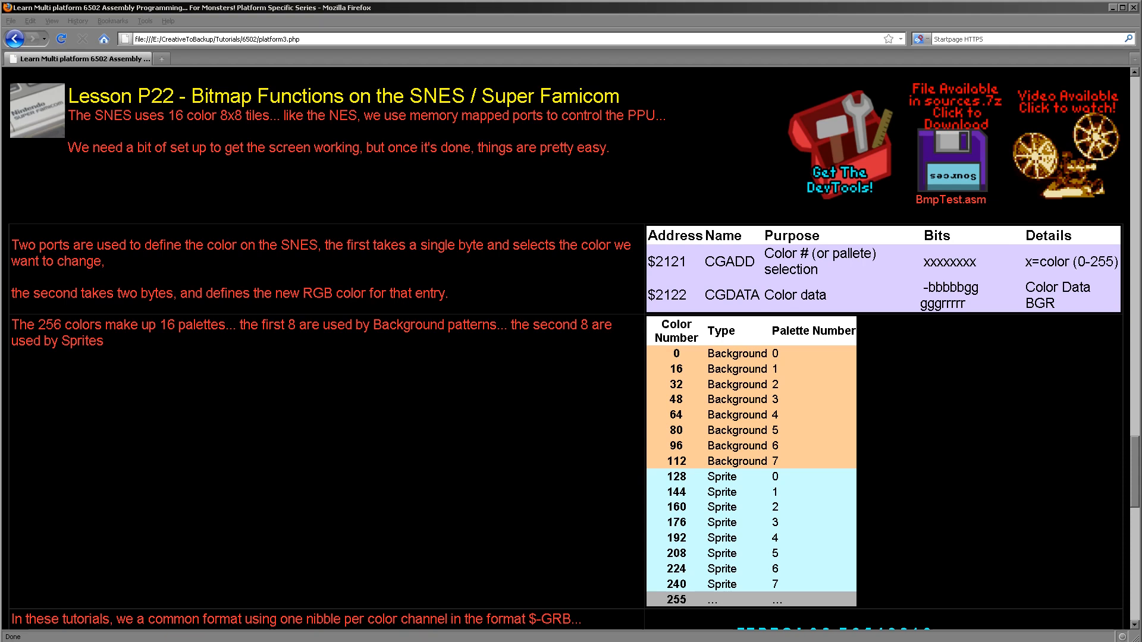
# Step: Scroll the SNES lesson page to the 'Our Format / SNES Format' bit table
pyautogui.scroll(-3)
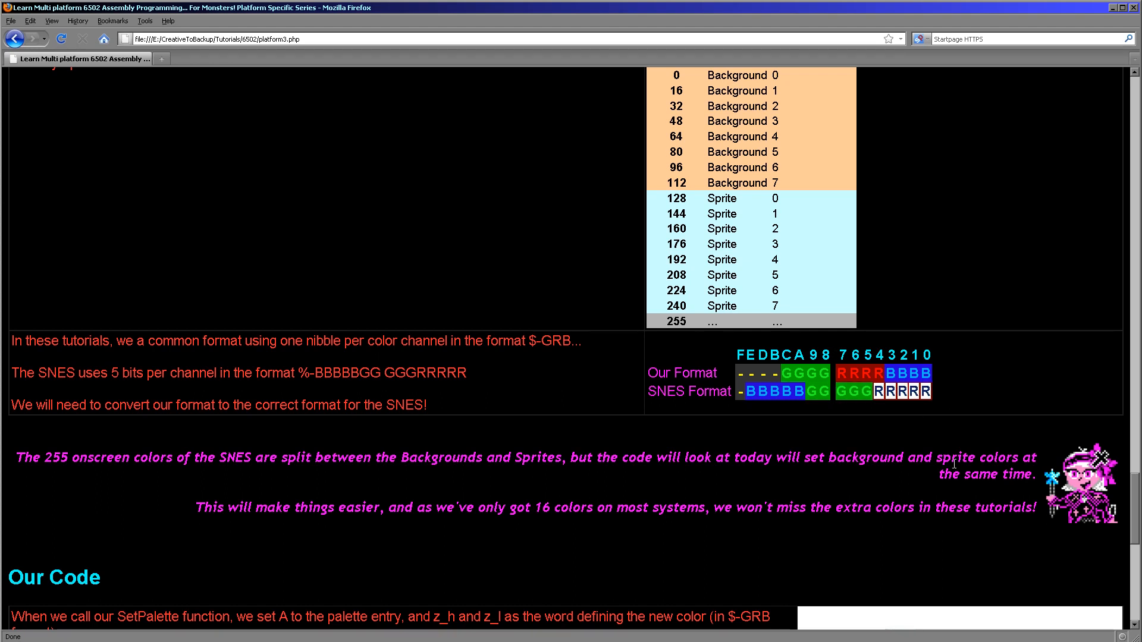
pyautogui.scroll(3)
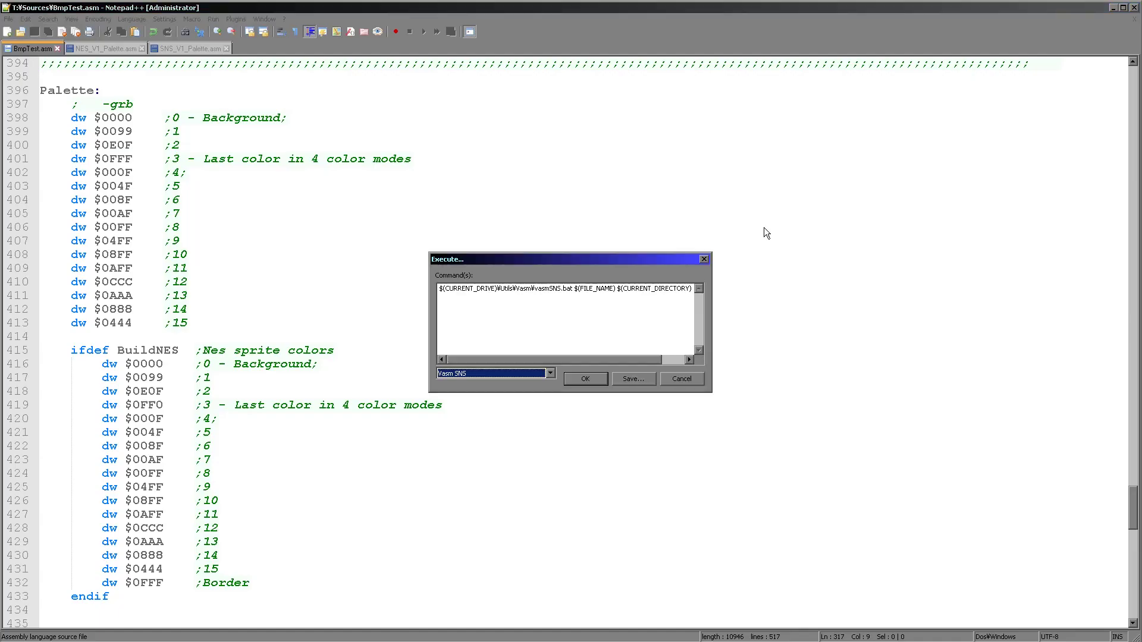
# Step: Cancel the Execute dialog to return to BmpTest.asm's palette data
pyautogui.click(586, 378)
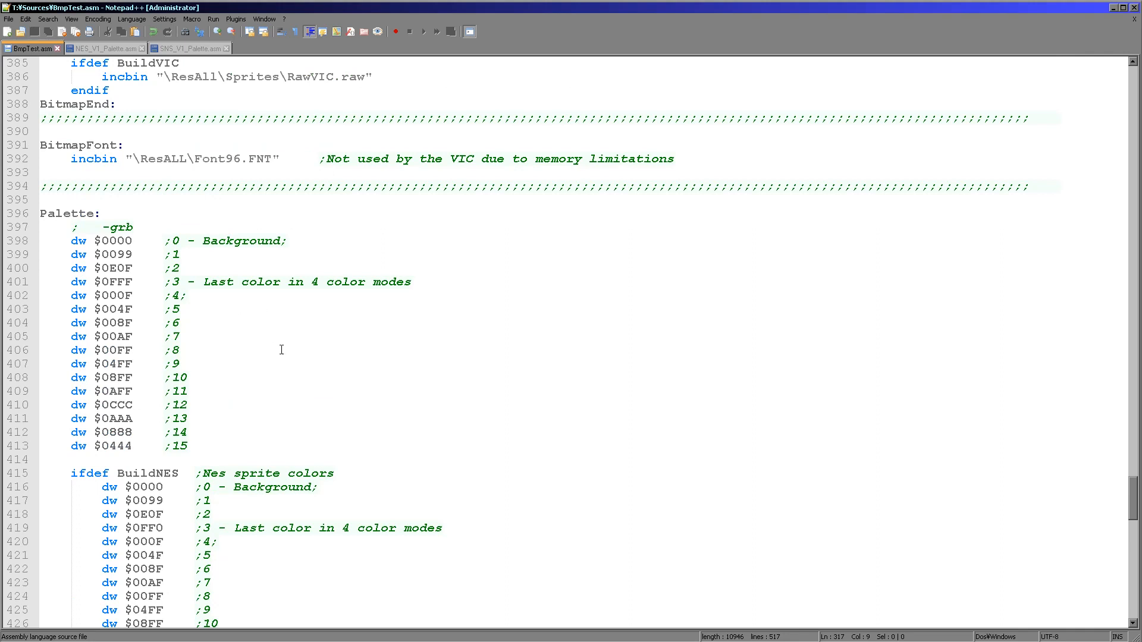
# Step: Highlight the Palette label, jump to the lda #>Palette line, and select the SetPalette call
pyautogui.doubleClick(56, 213)
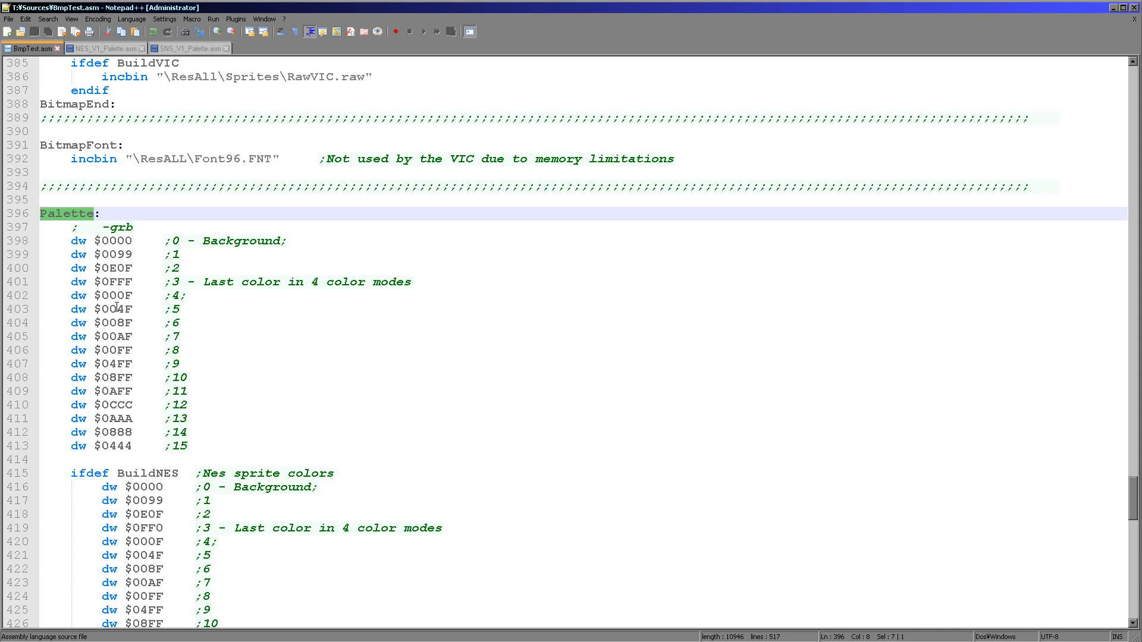
pyautogui.press('Ctrl+g')
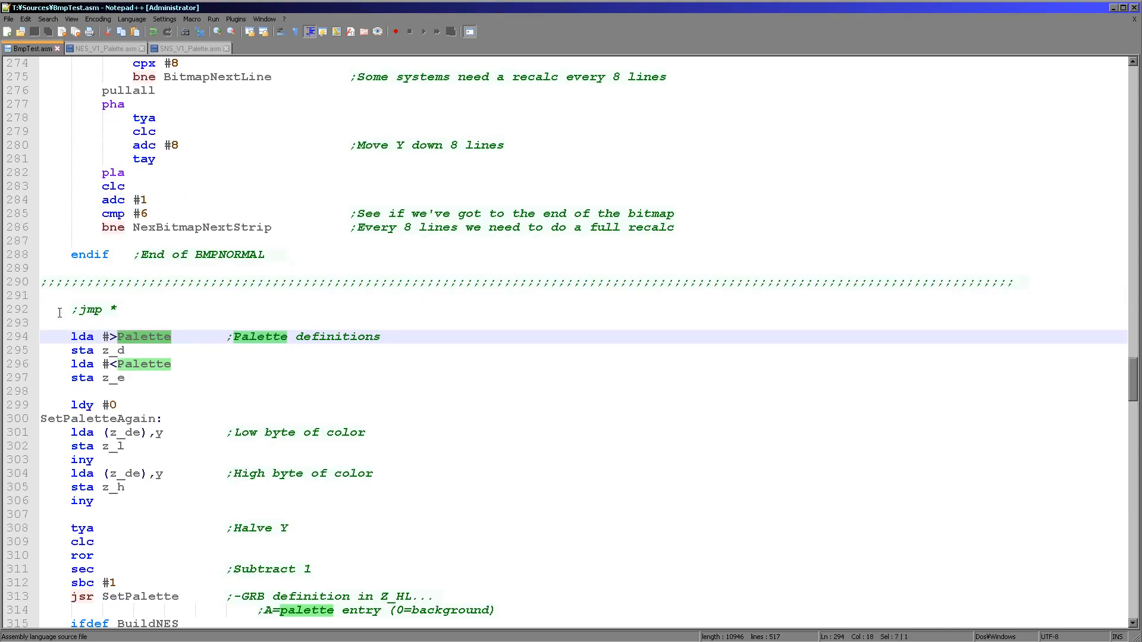
pyautogui.click(109, 351)
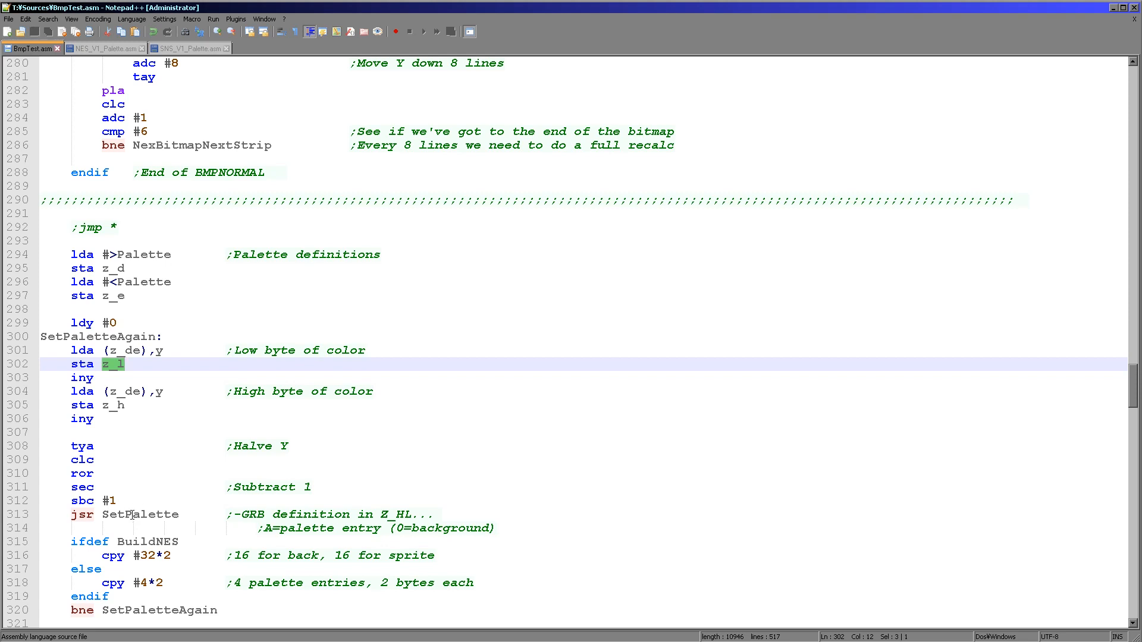
pyautogui.doubleClick(140, 514)
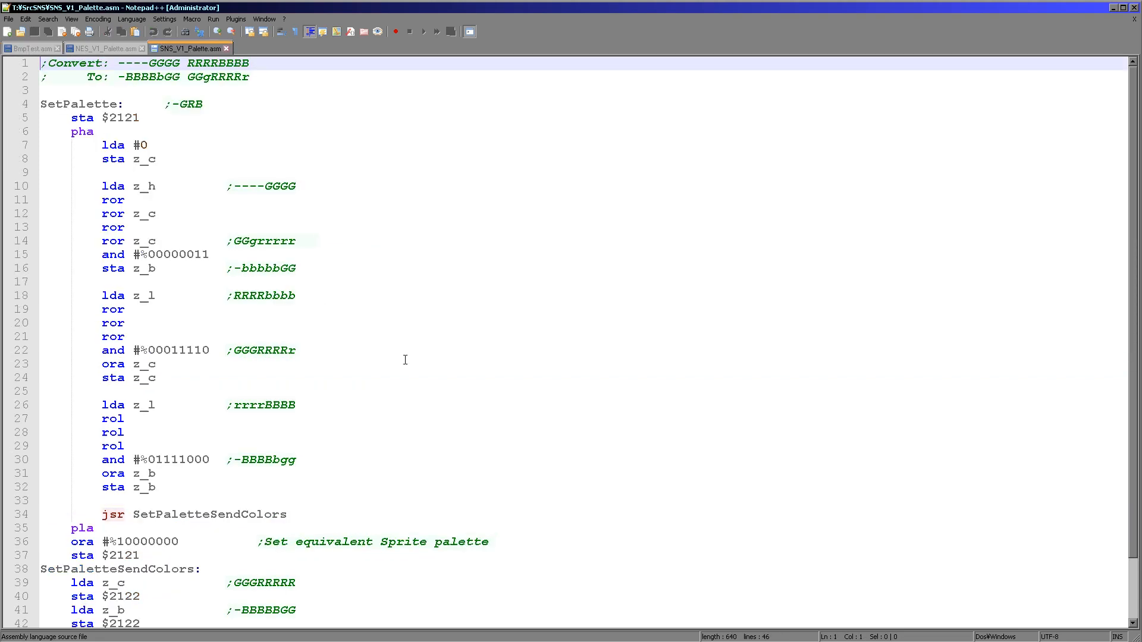
pyautogui.moveTo(414, 352)
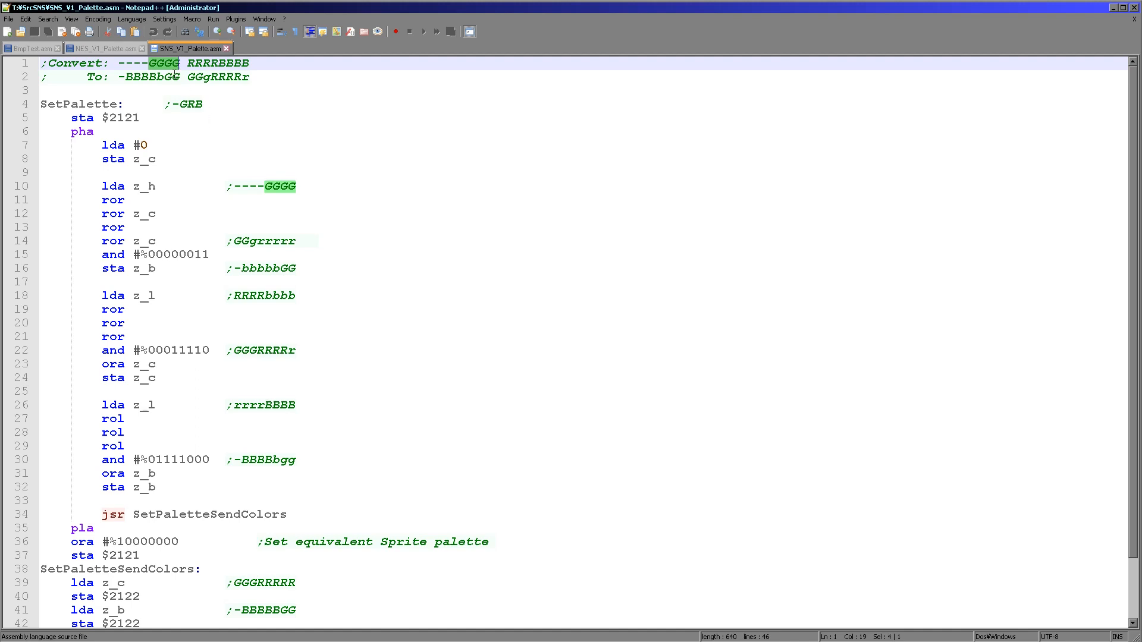
pyautogui.moveTo(187, 75)
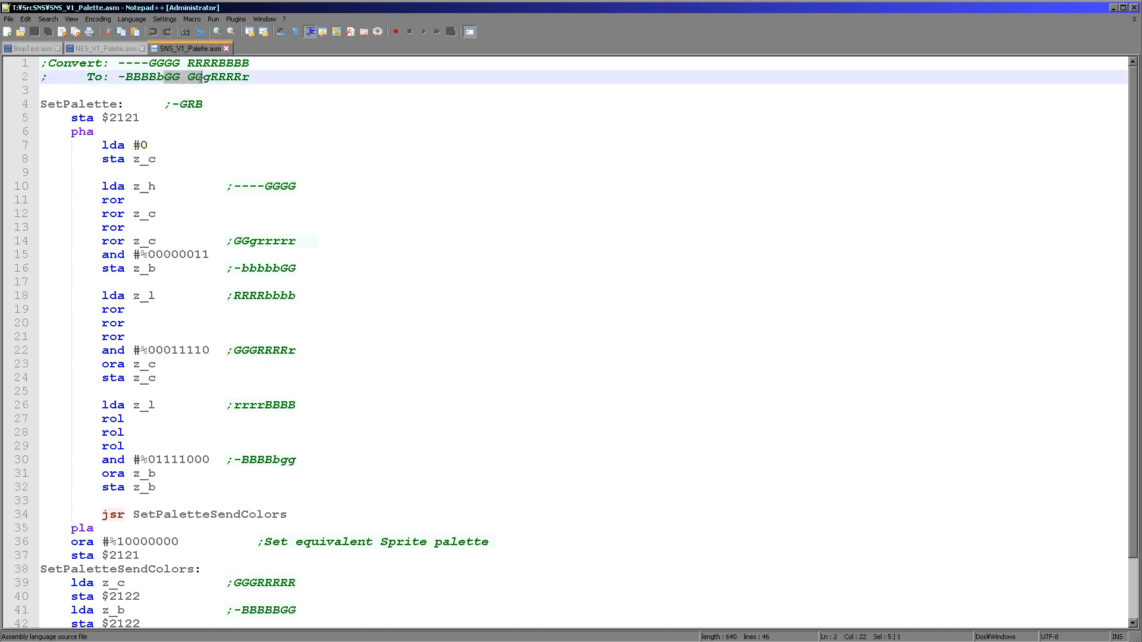
pyautogui.moveTo(215, 83)
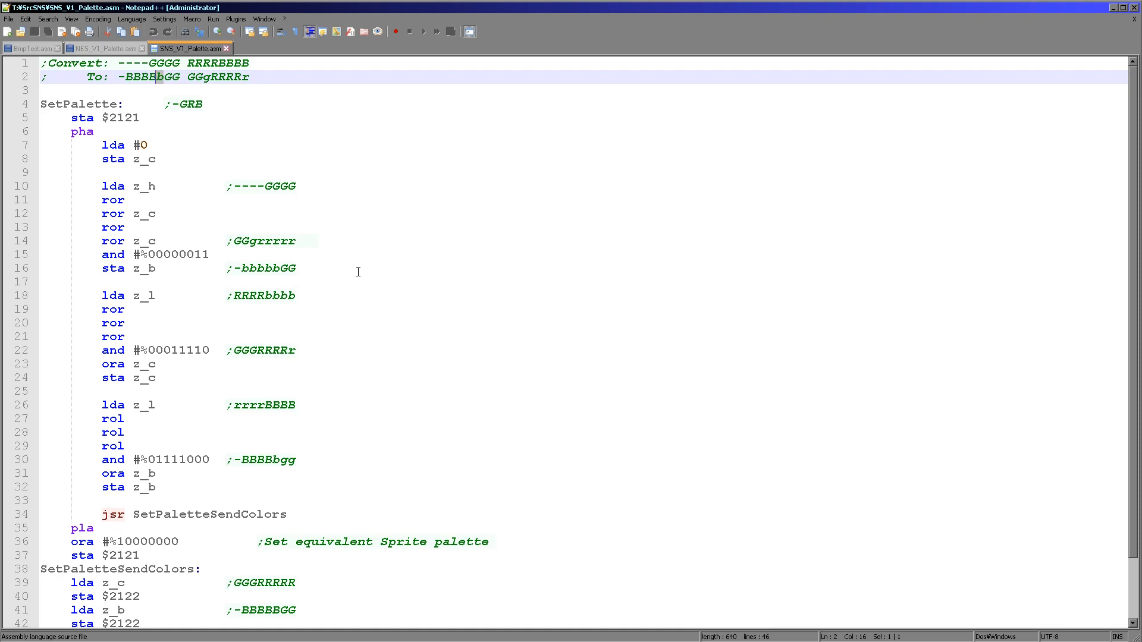
pyautogui.click(365, 282)
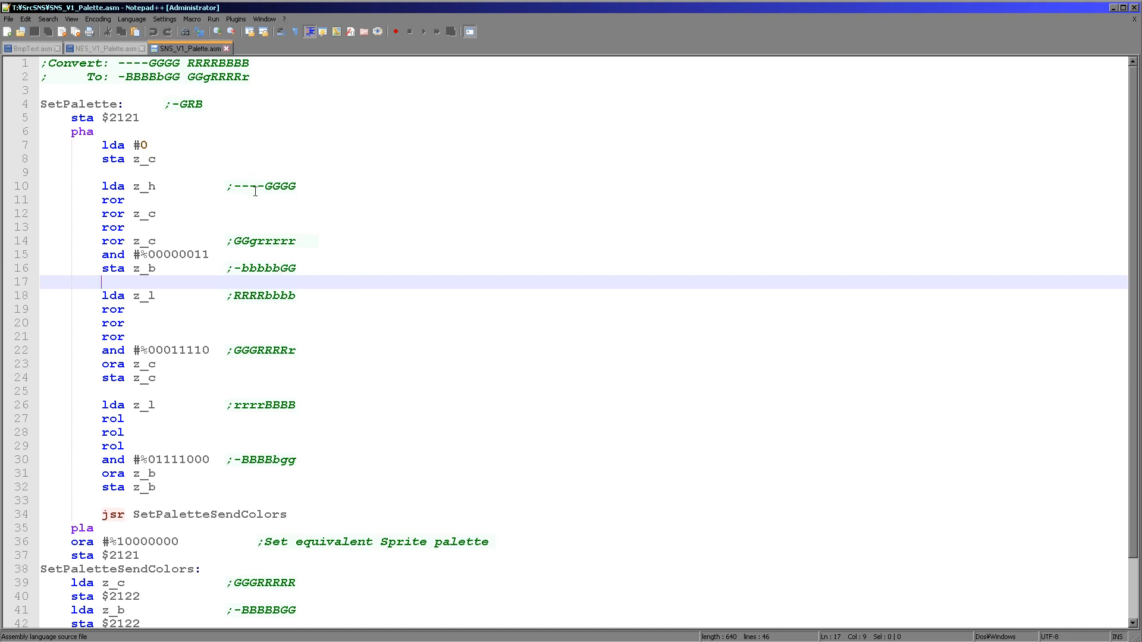
# Step: Highlight GGGG in SetPalette's comments, step through lines 16–18, and mark every z_l use
pyautogui.doubleClick(280, 186)
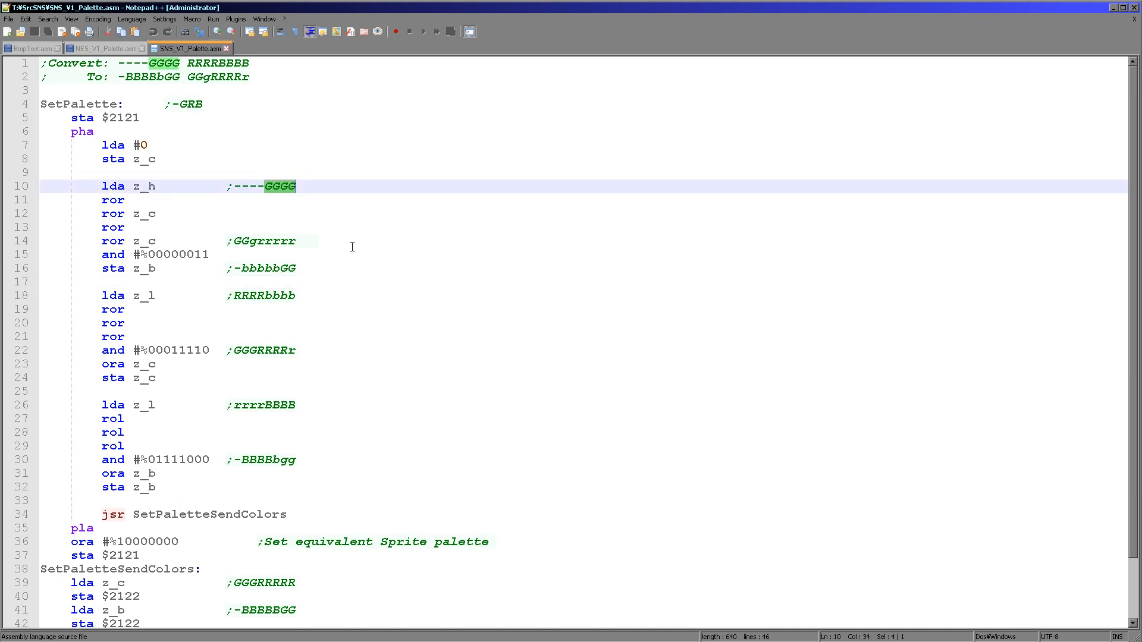
pyautogui.moveTo(286, 212)
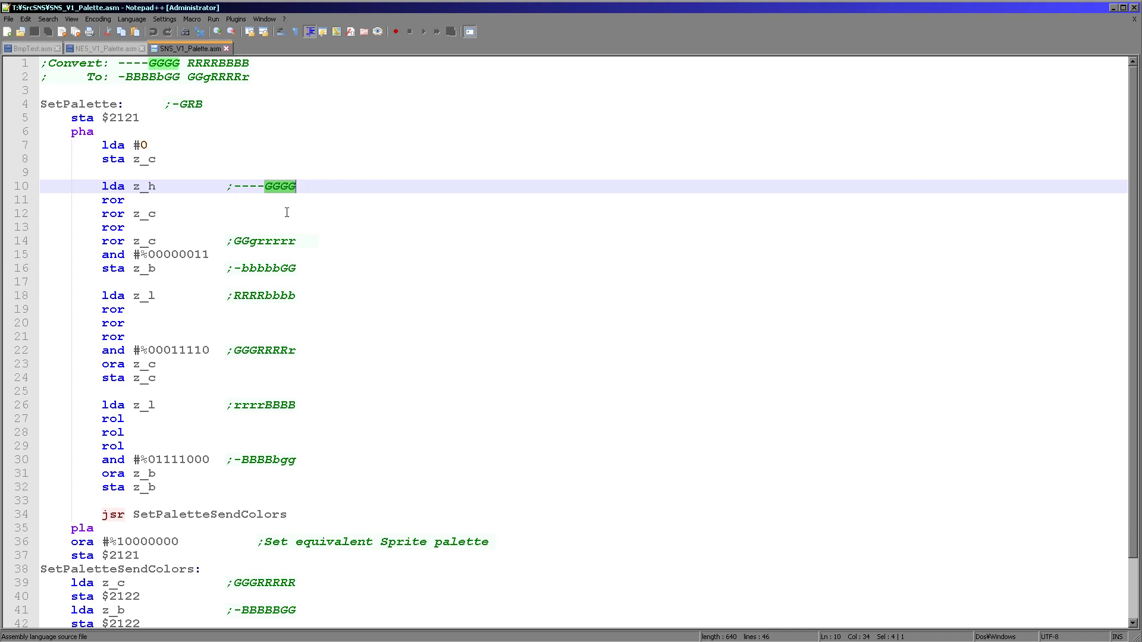
pyautogui.moveTo(280, 200)
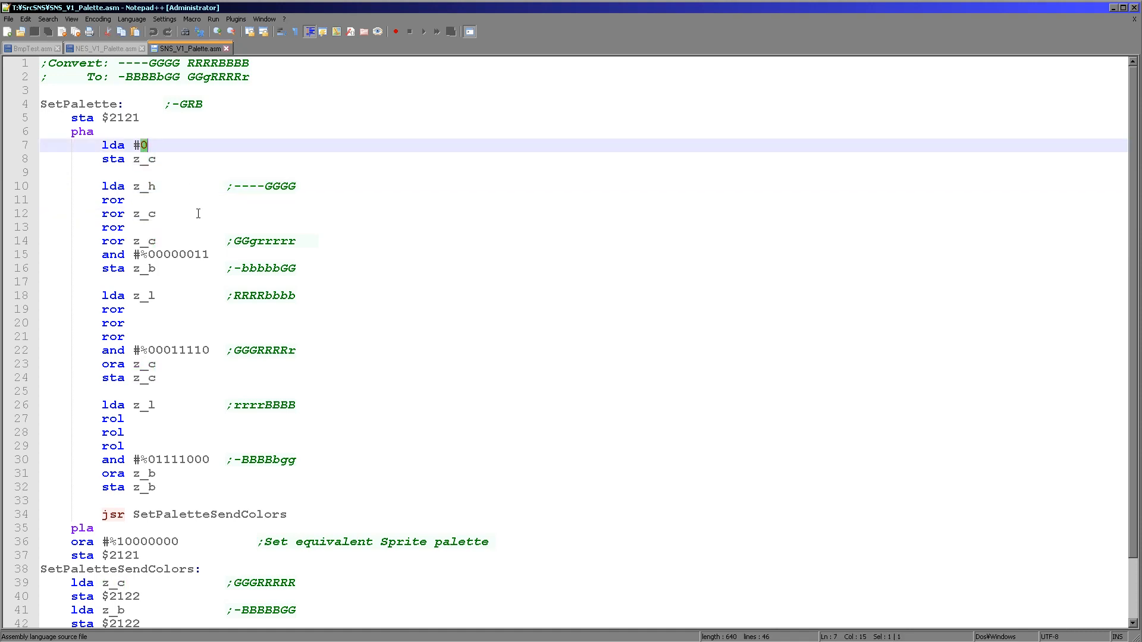
pyautogui.moveTo(191, 267)
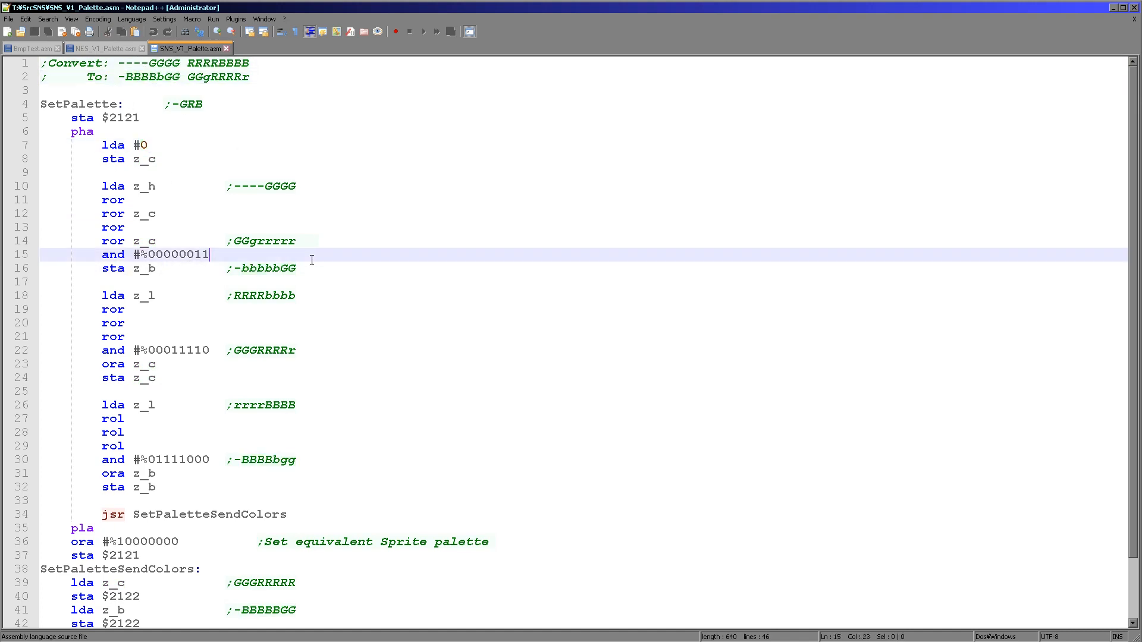
pyautogui.click(148, 269)
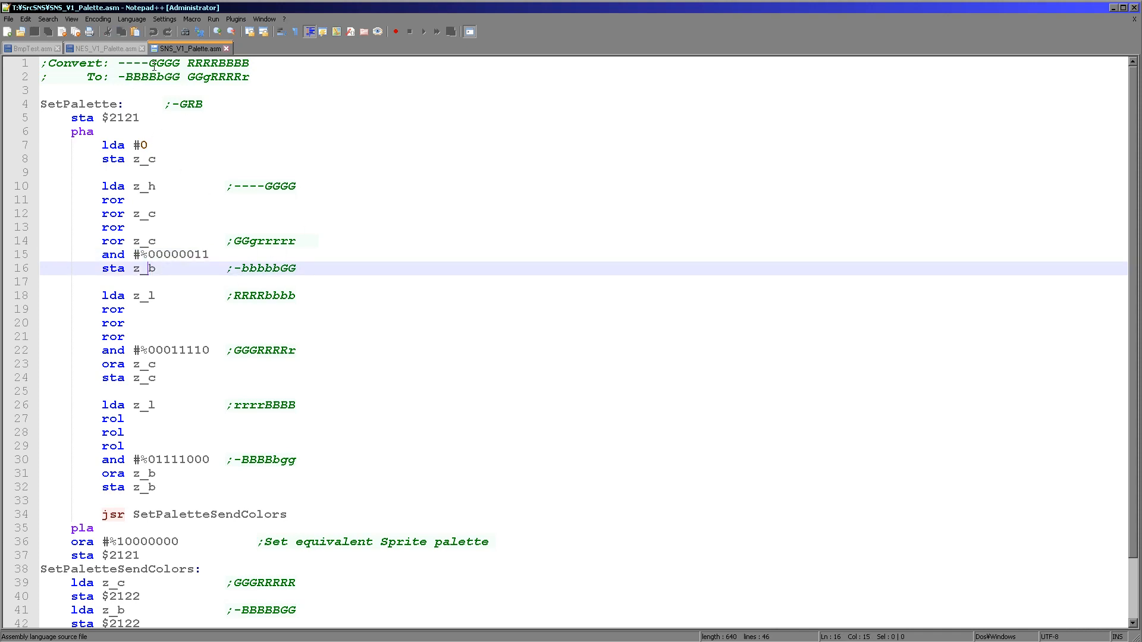
pyautogui.click(212, 303)
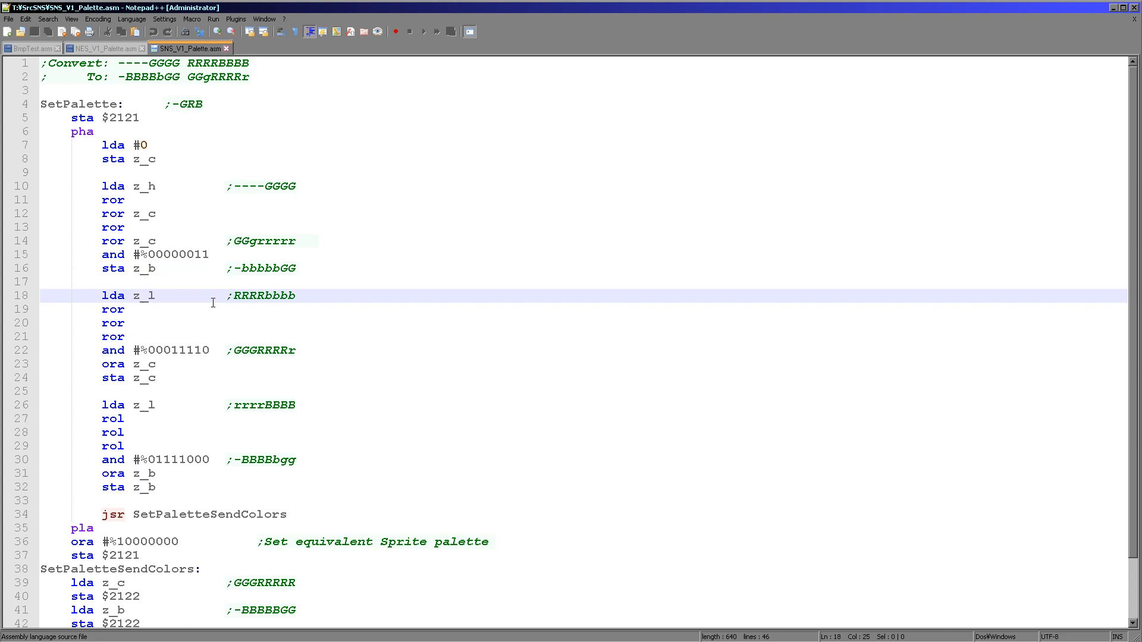
pyautogui.click(139, 295)
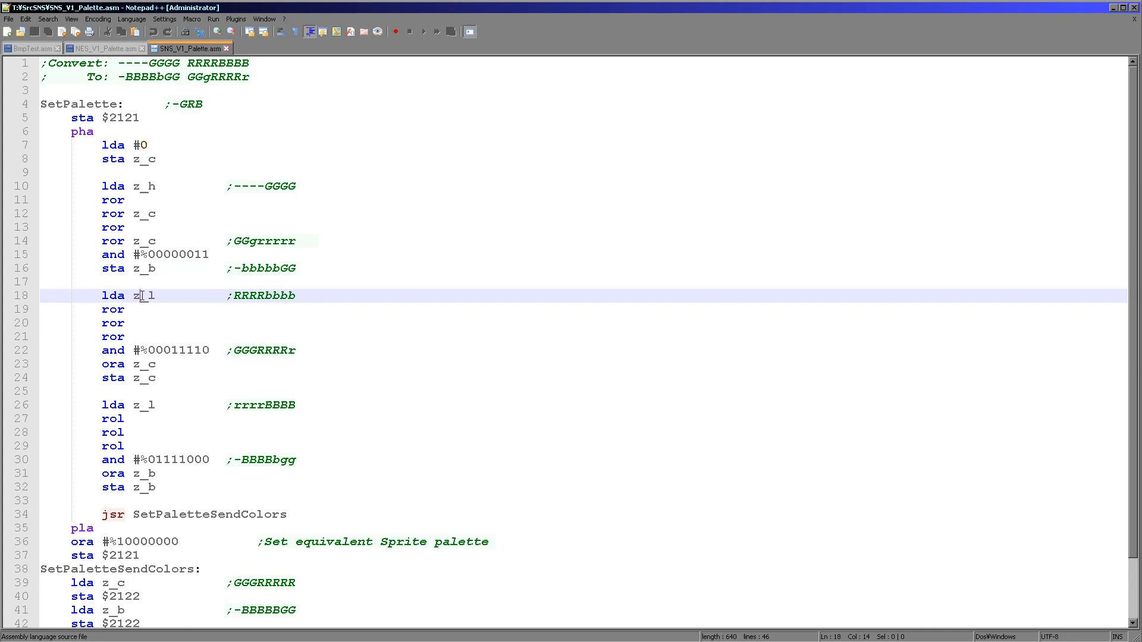
pyautogui.doubleClick(143, 296)
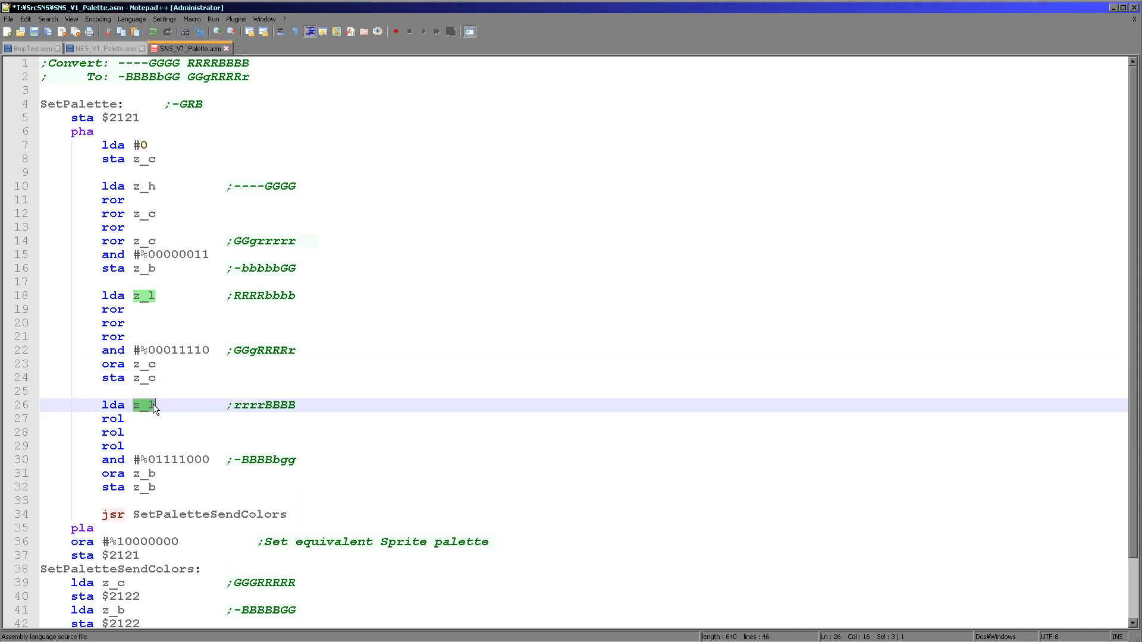
pyautogui.moveTo(138, 415)
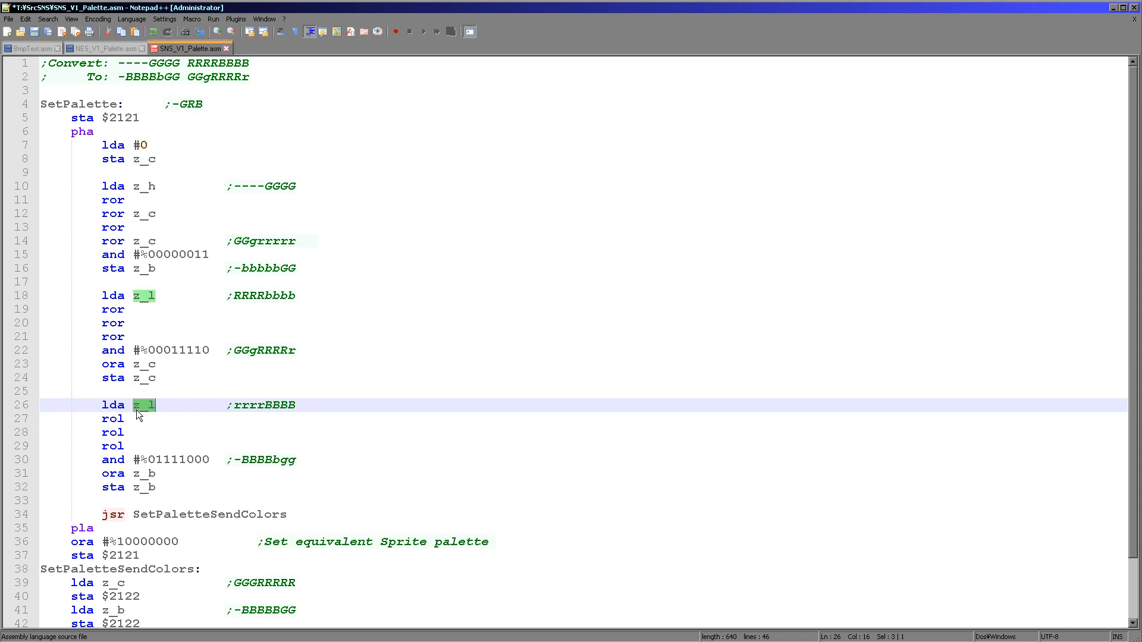
pyautogui.moveTo(287, 460)
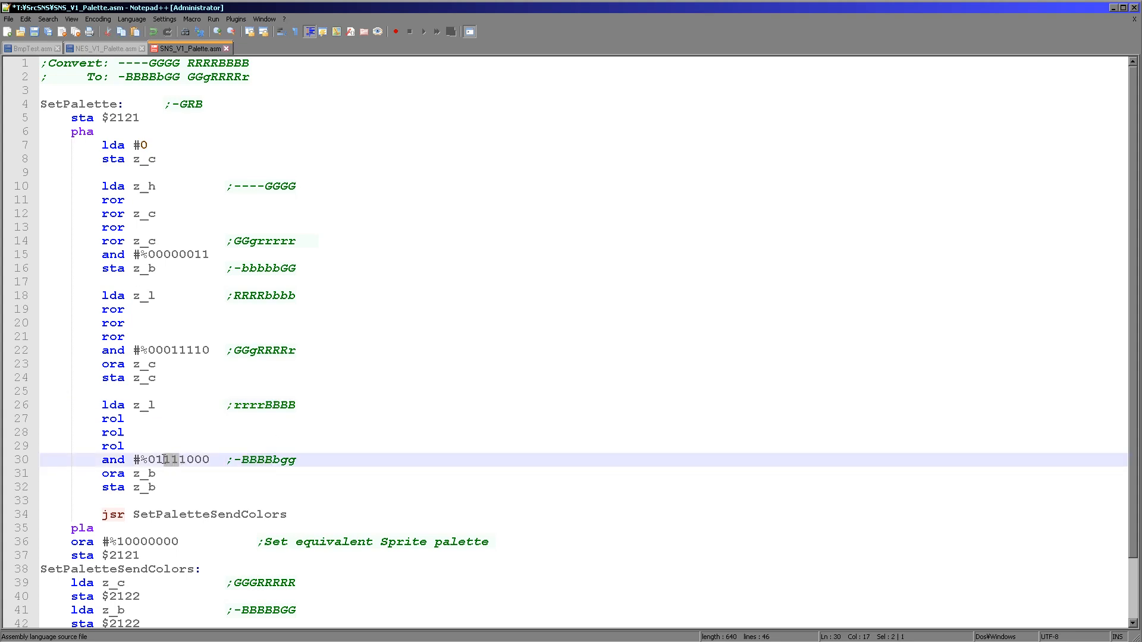
pyautogui.click(260, 350)
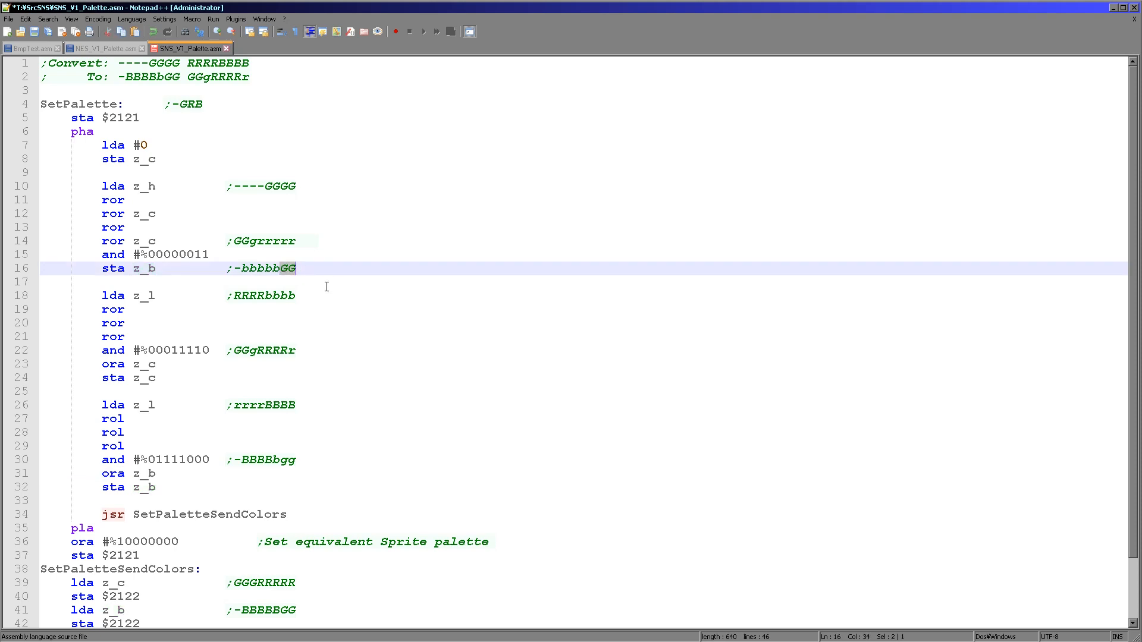
pyautogui.click(152, 487)
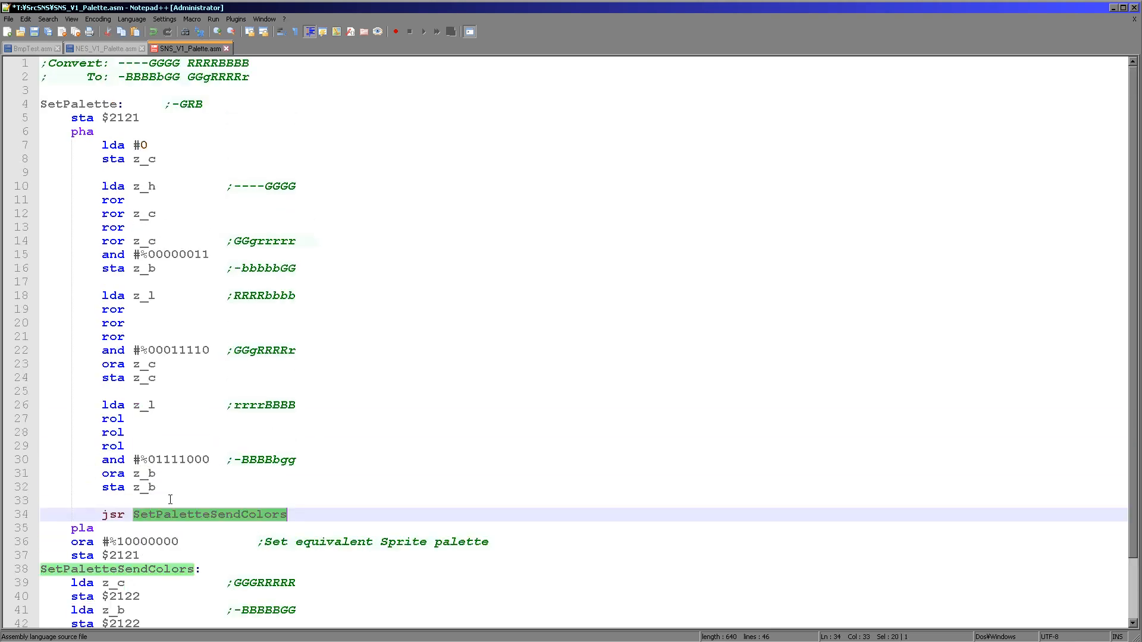
pyautogui.moveTo(206, 481)
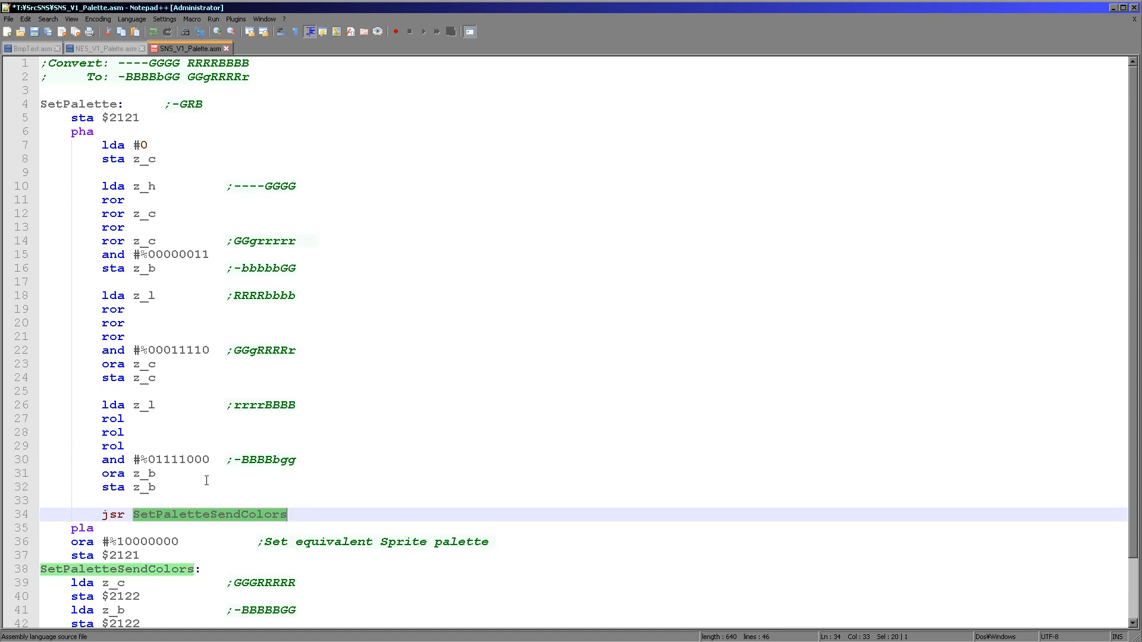
pyautogui.moveTo(145, 171)
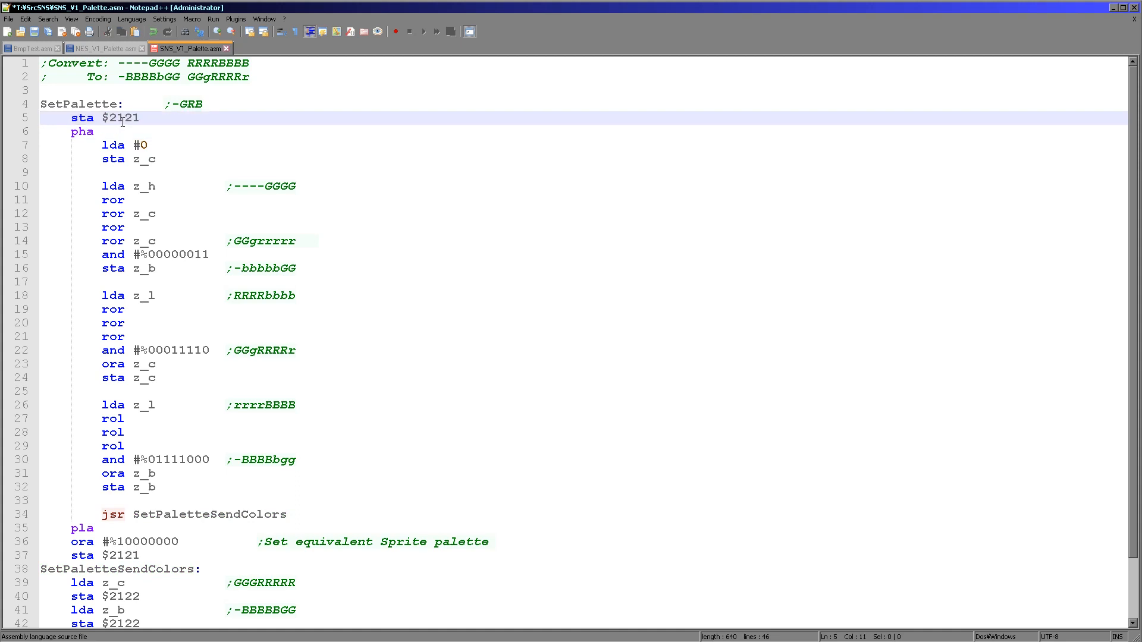
pyautogui.doubleClick(123, 118)
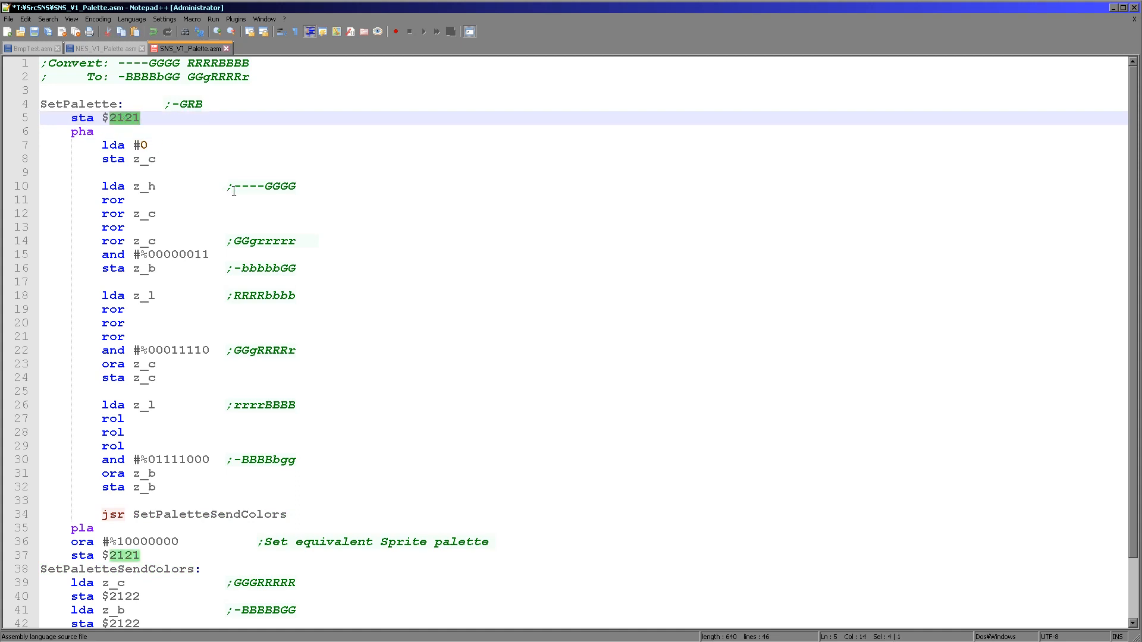
pyautogui.doubleClick(209, 514)
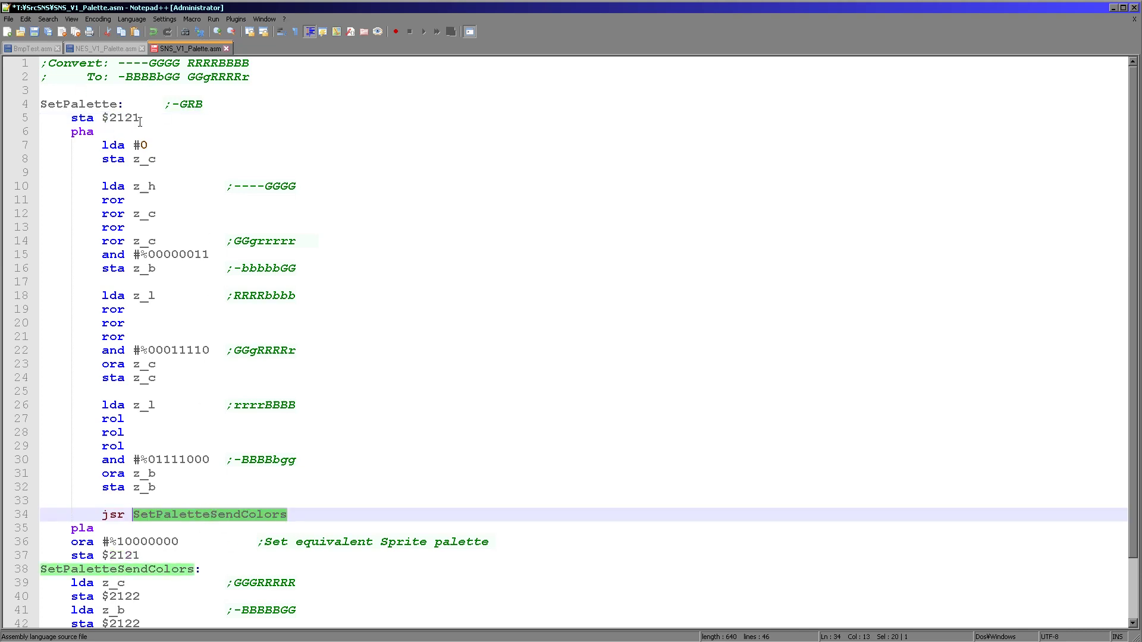
pyautogui.scroll(-3)
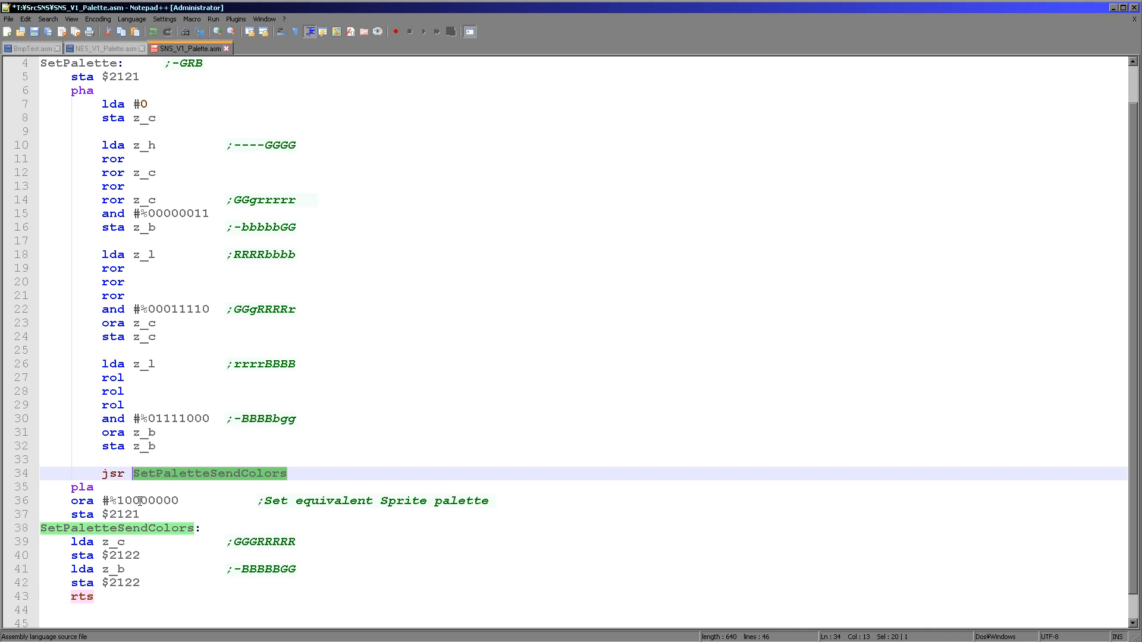
pyautogui.moveTo(209, 446)
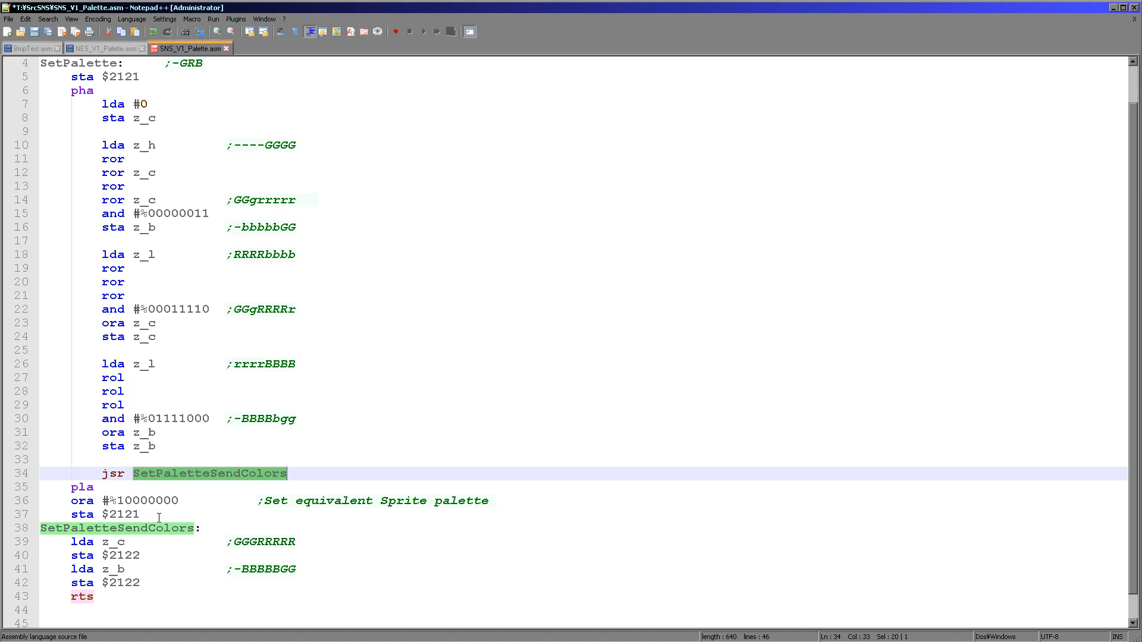
pyautogui.click(113, 501)
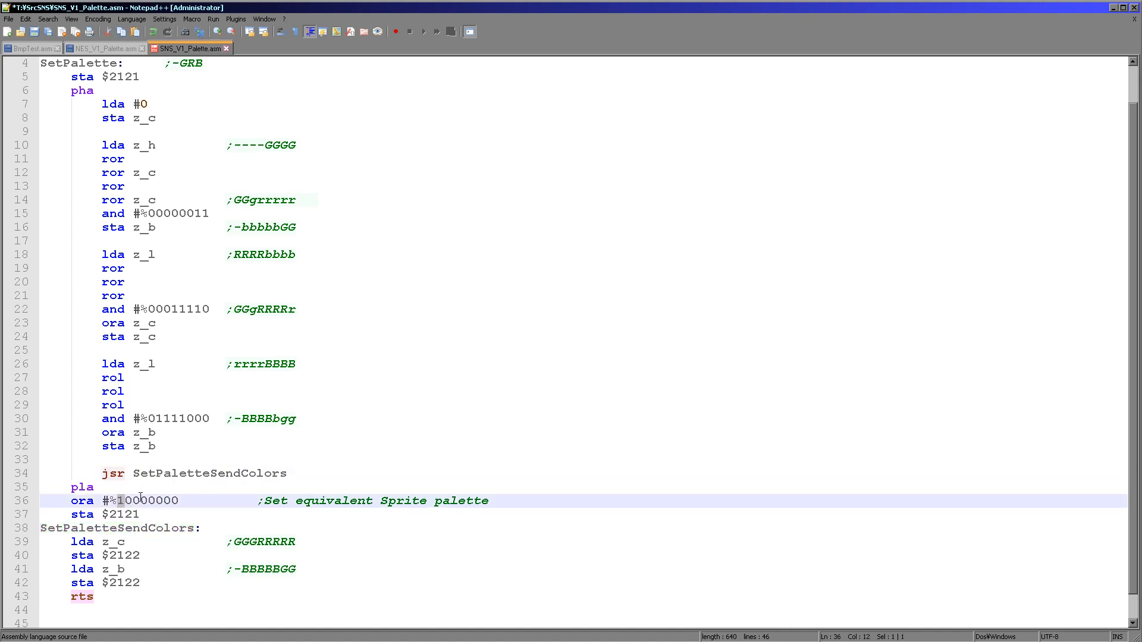